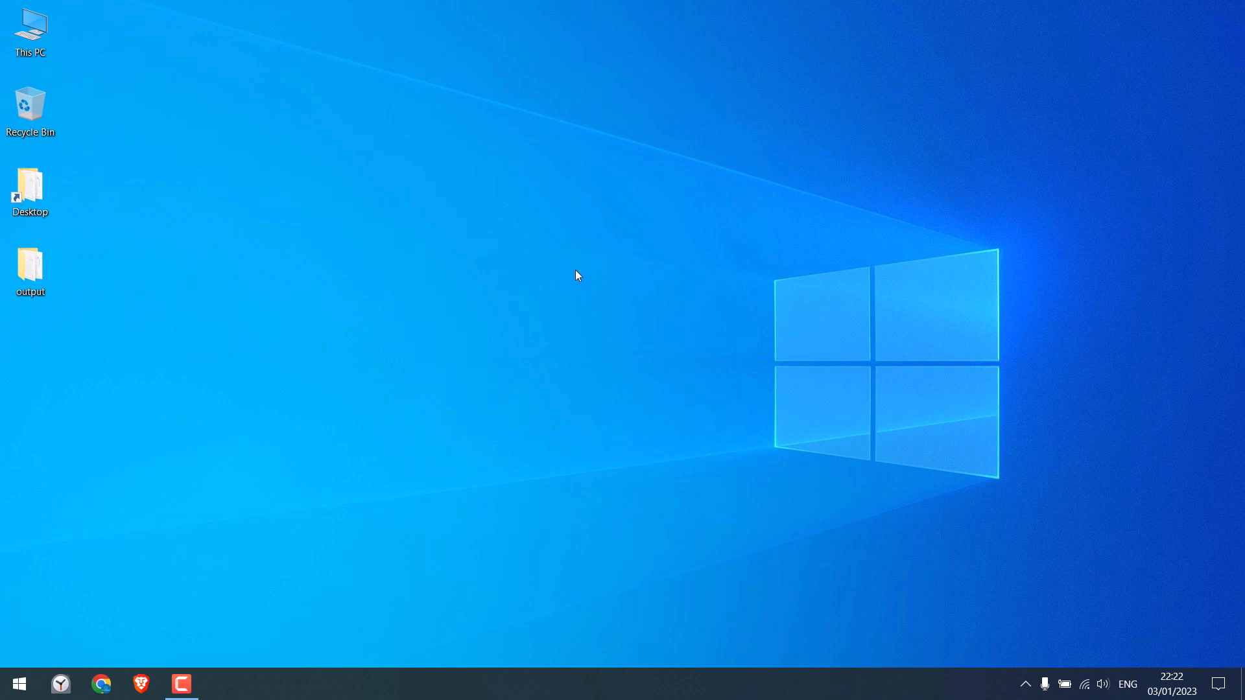
Step: Search Start for 'cmd' and bring up Command Prompt's run-as-administrator option
{"action": "left_click", "coordinate": [16, 683]}
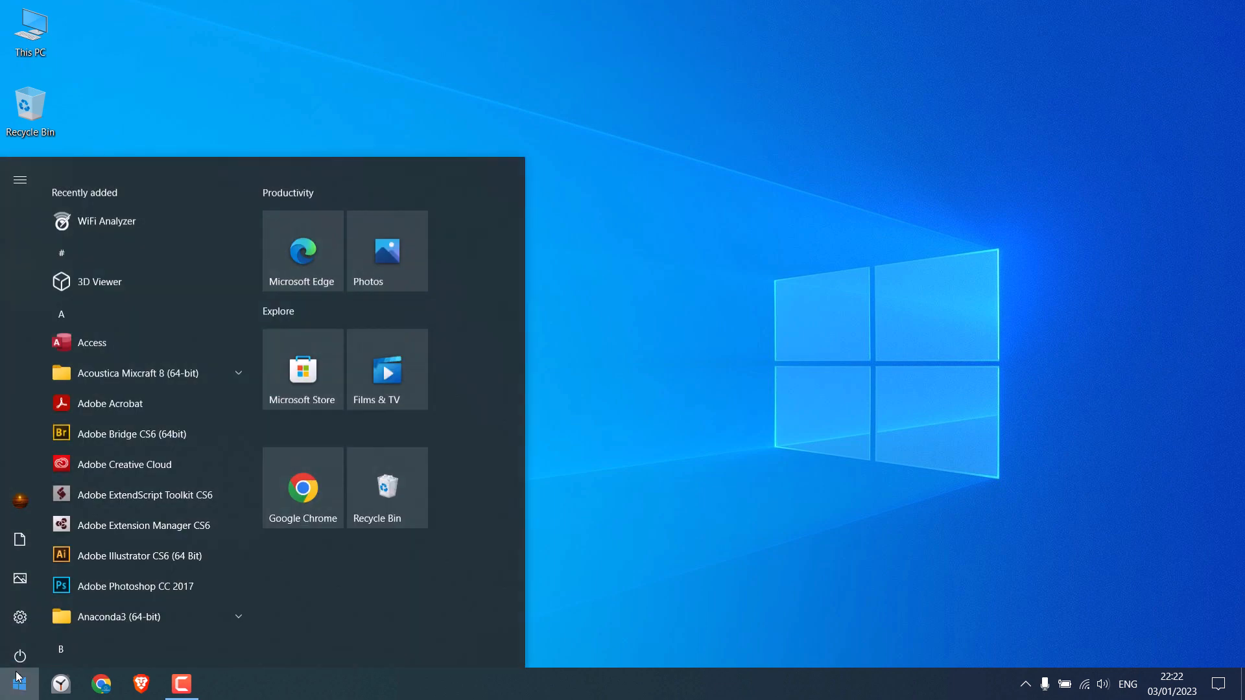
{"action": "type", "text": "cmd"}
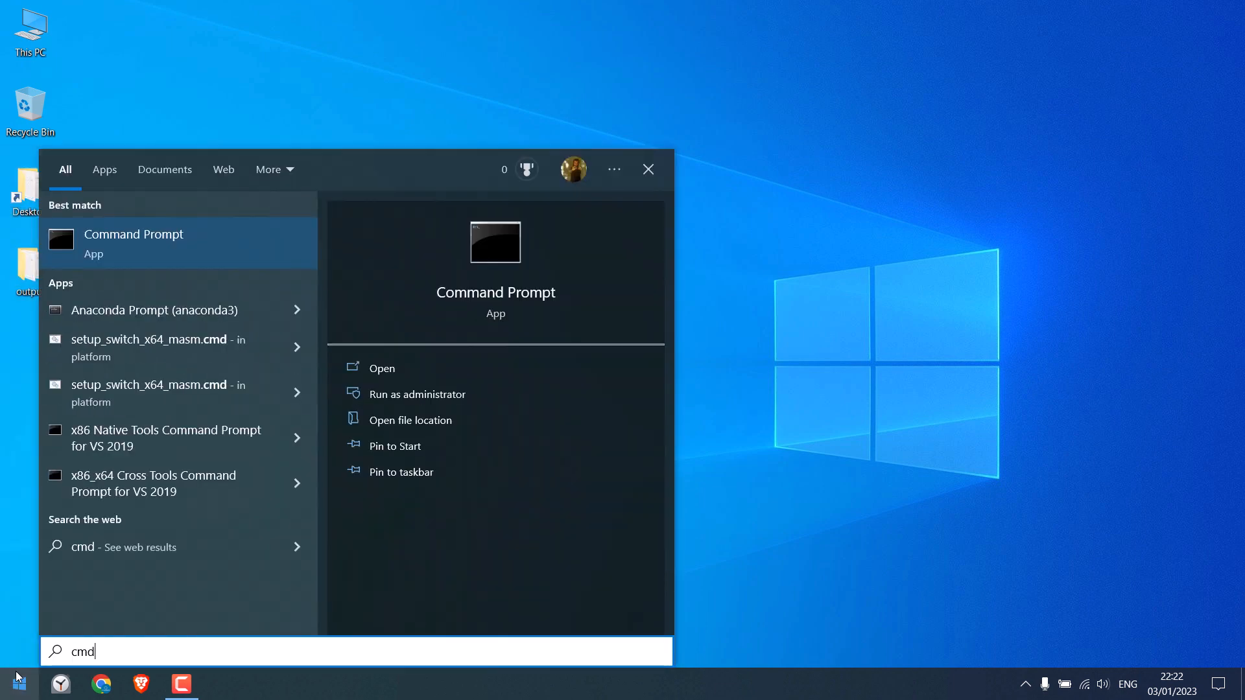
{"action": "mouse_move", "coordinate": [141, 242]}
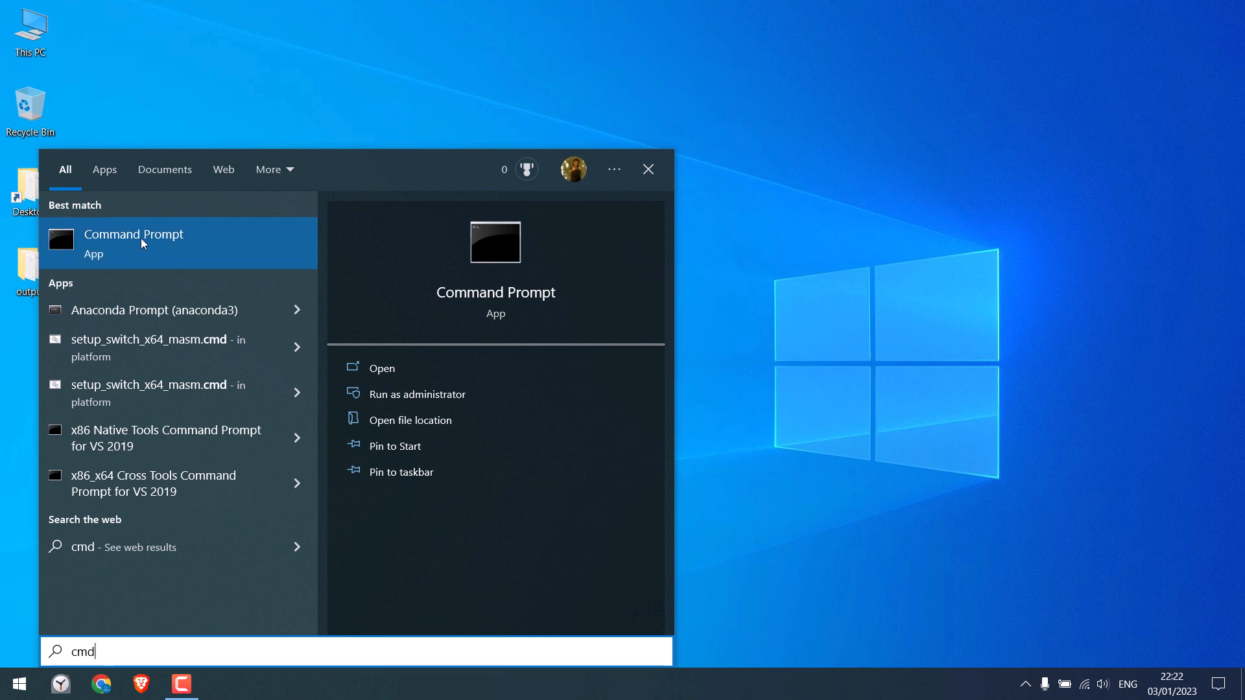
{"action": "right_click", "coordinate": [134, 238]}
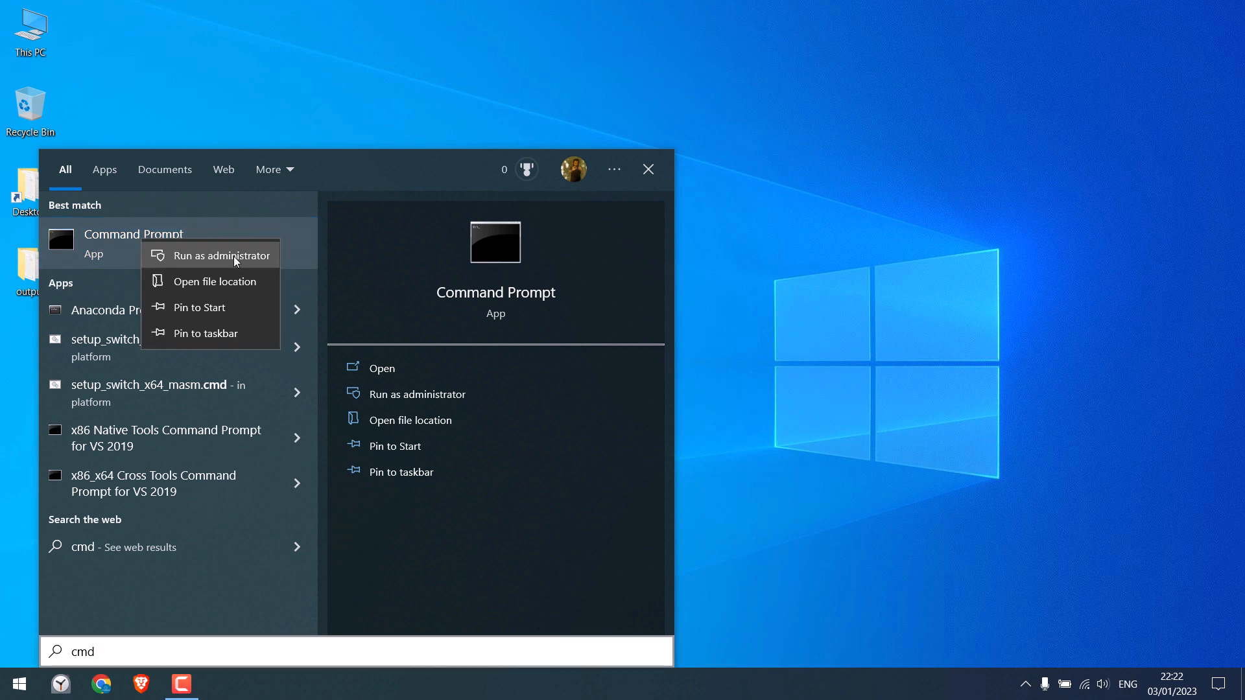
Step: In an administrator Command Prompt, enter 'shutdown -s -t 60' without running it
{"action": "left_click", "coordinate": [221, 255]}
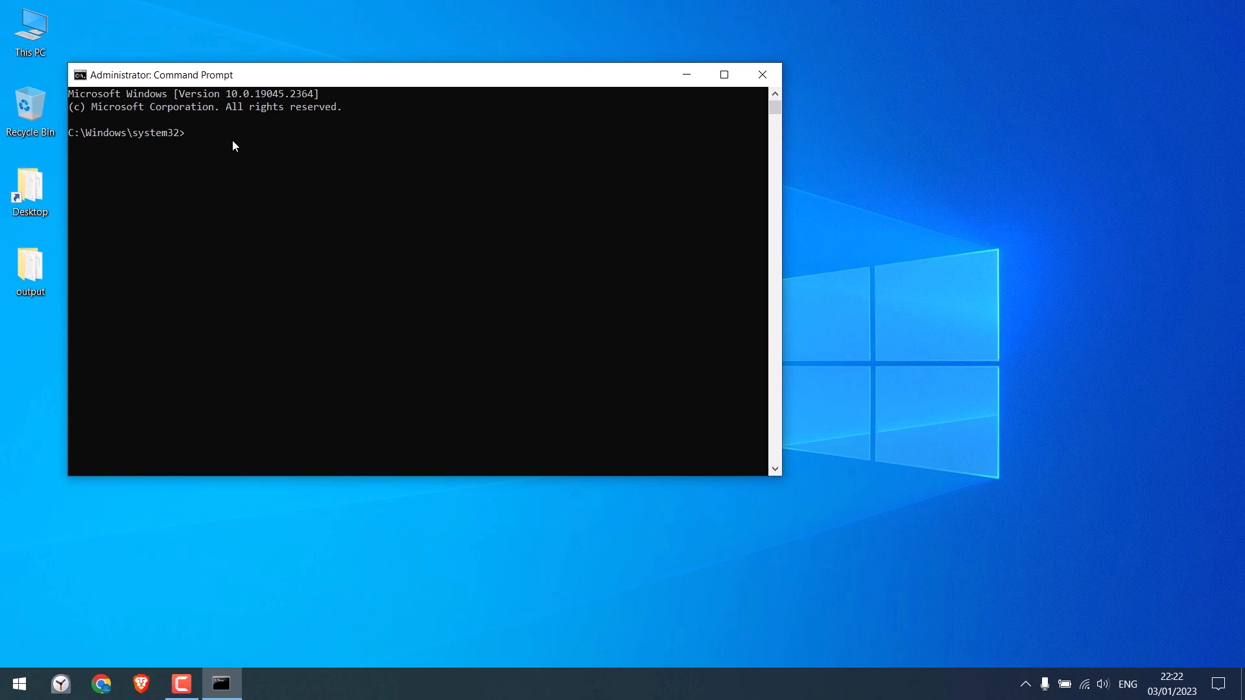
{"action": "type", "text": "s"}
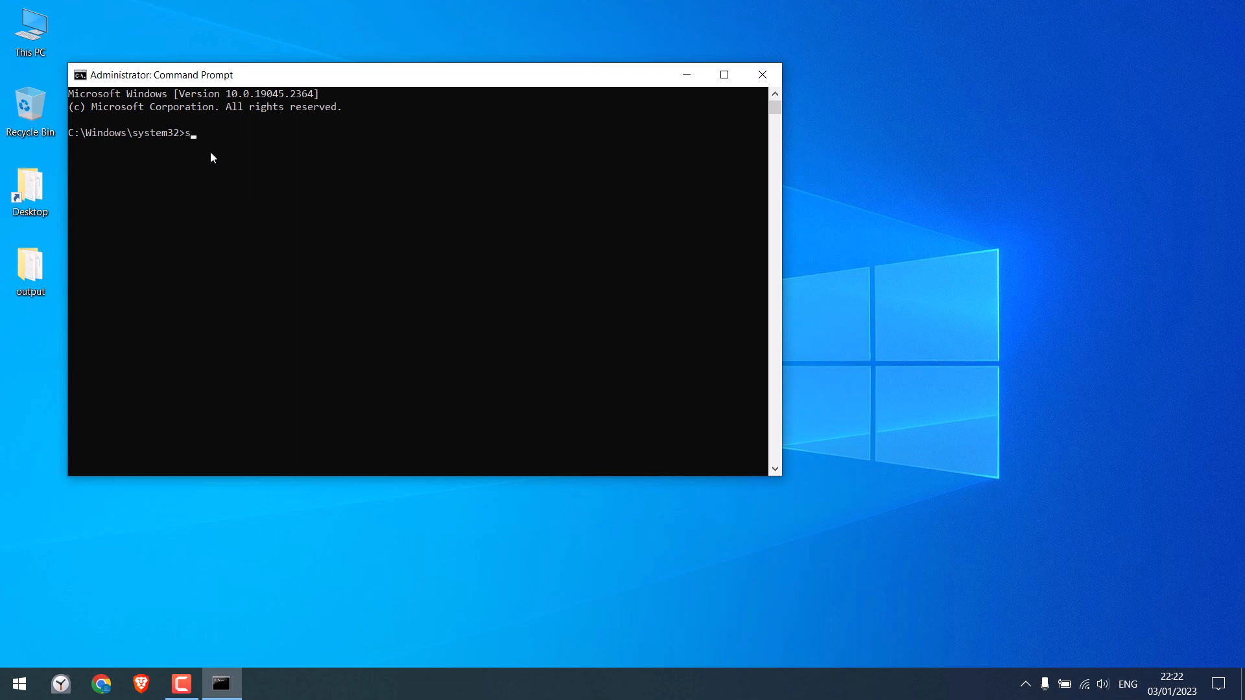
{"action": "type", "text": "hutd"}
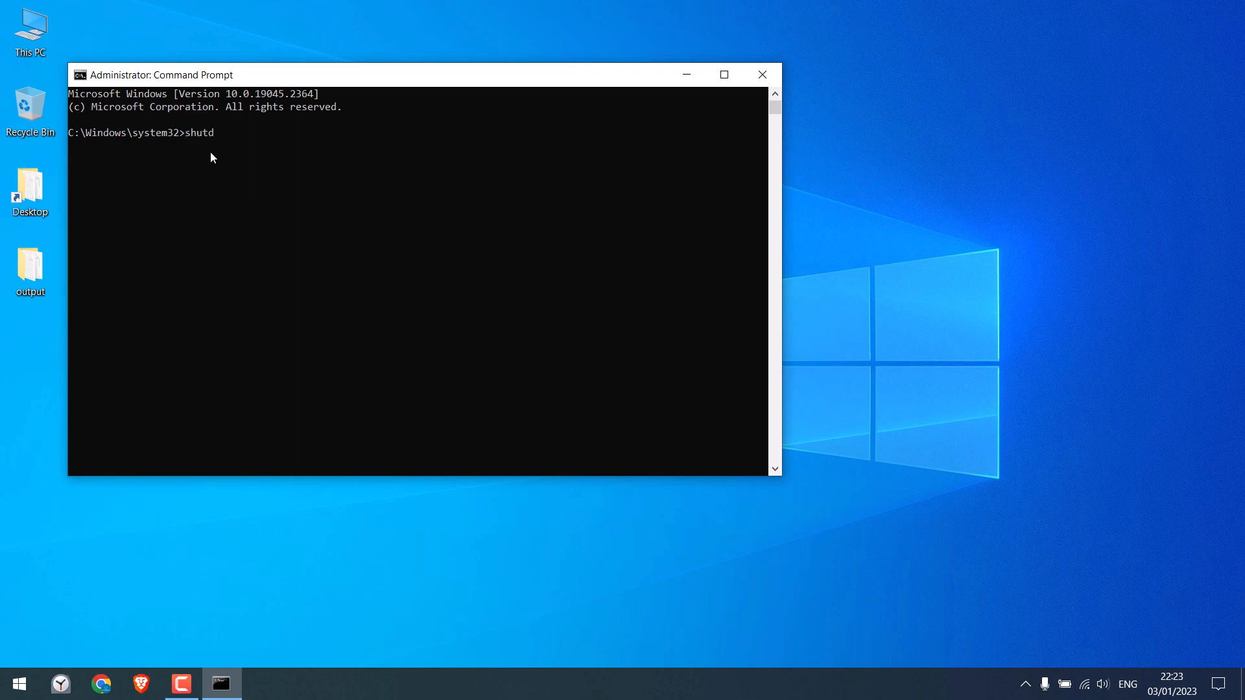
{"action": "type", "text": "own"}
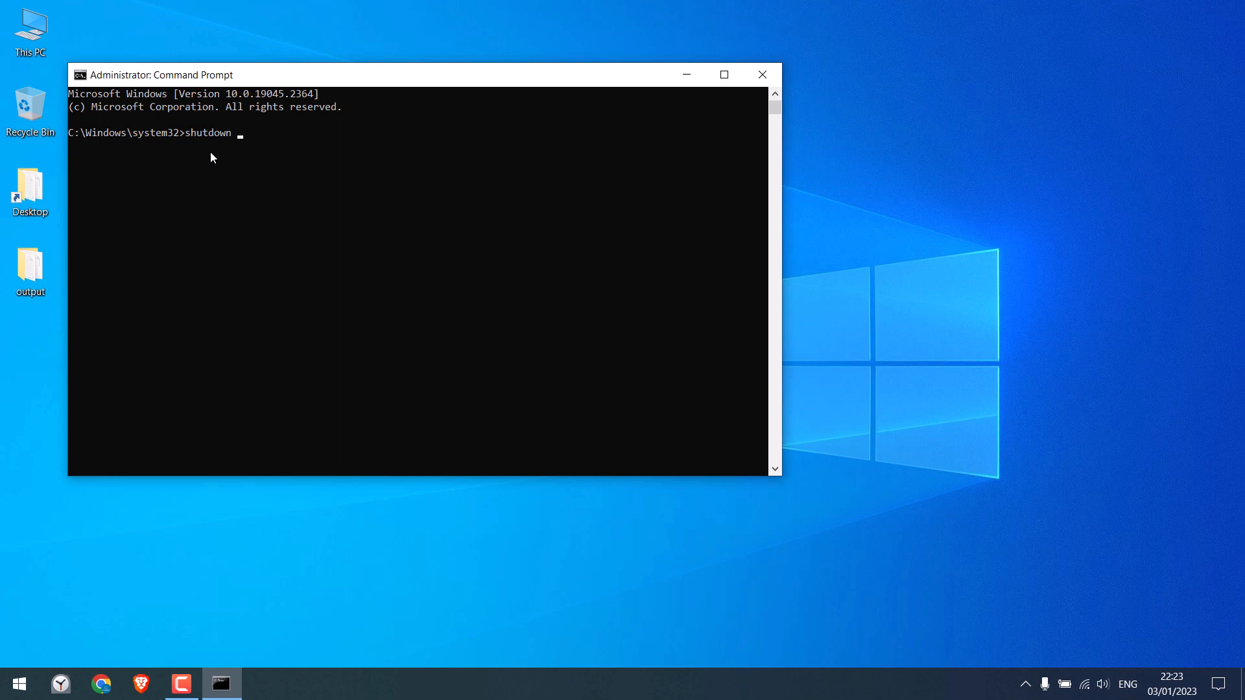
{"action": "type", "text": "-s"}
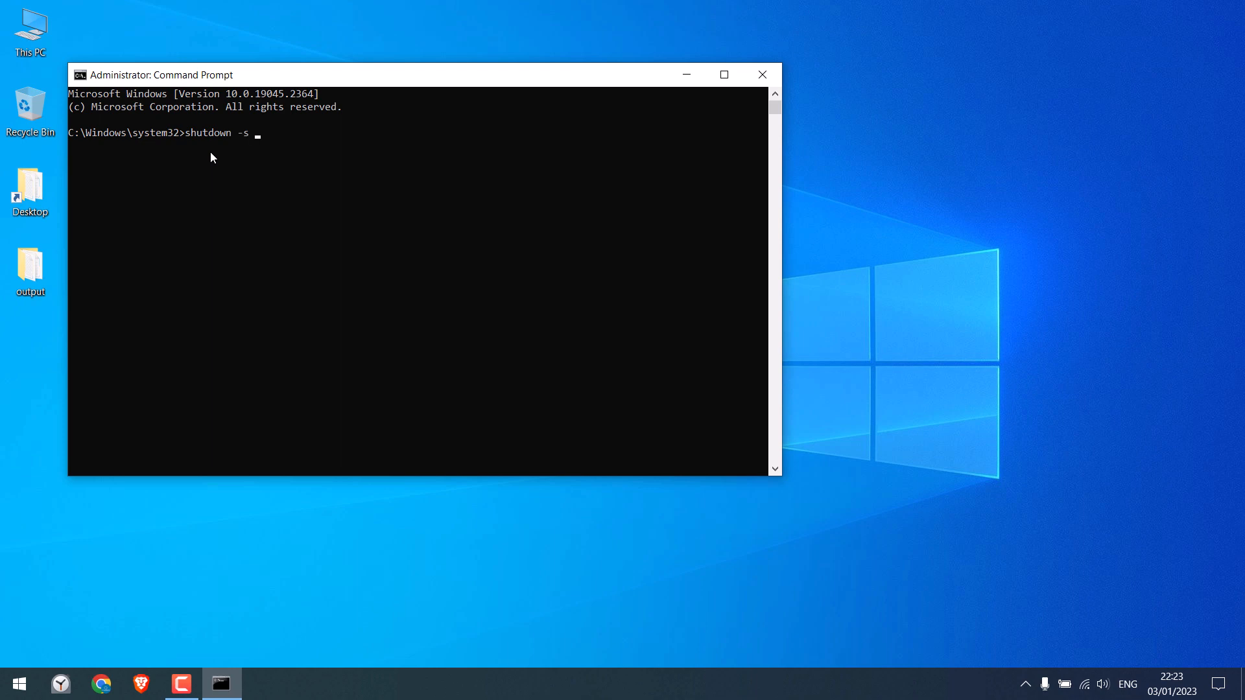
{"action": "type", "text": "t"}
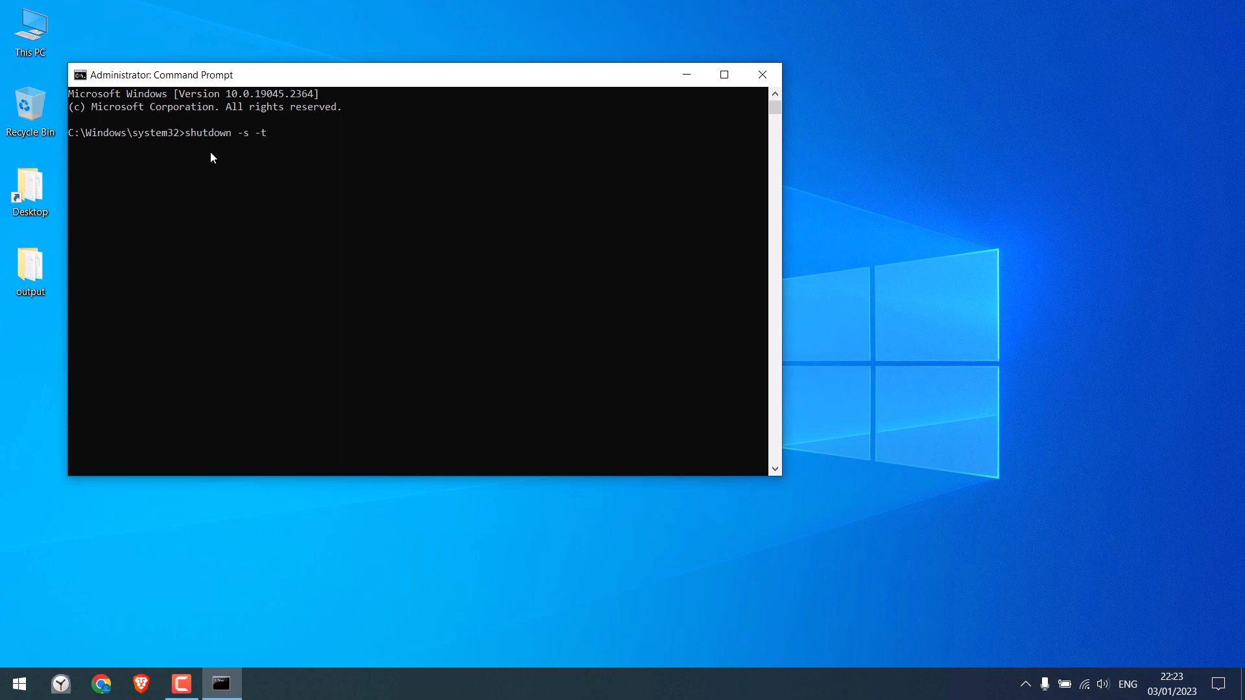
{"action": "type", "text": "60"}
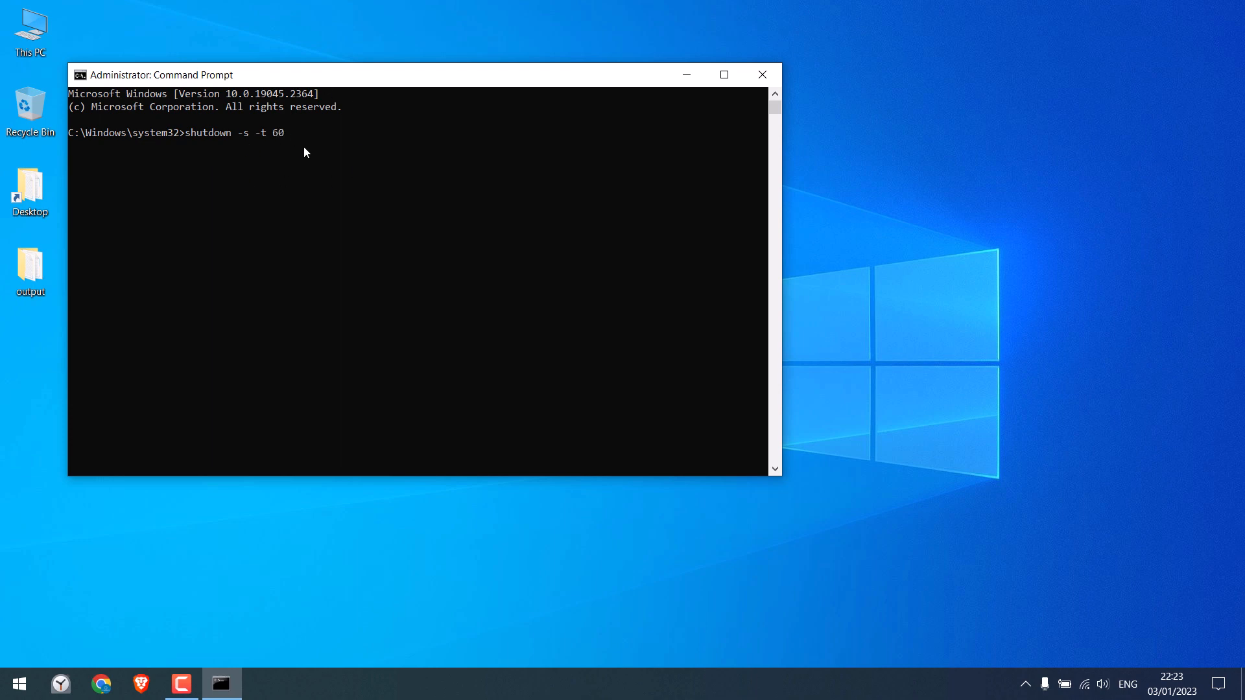
{"action": "mouse_move", "coordinate": [289, 172]}
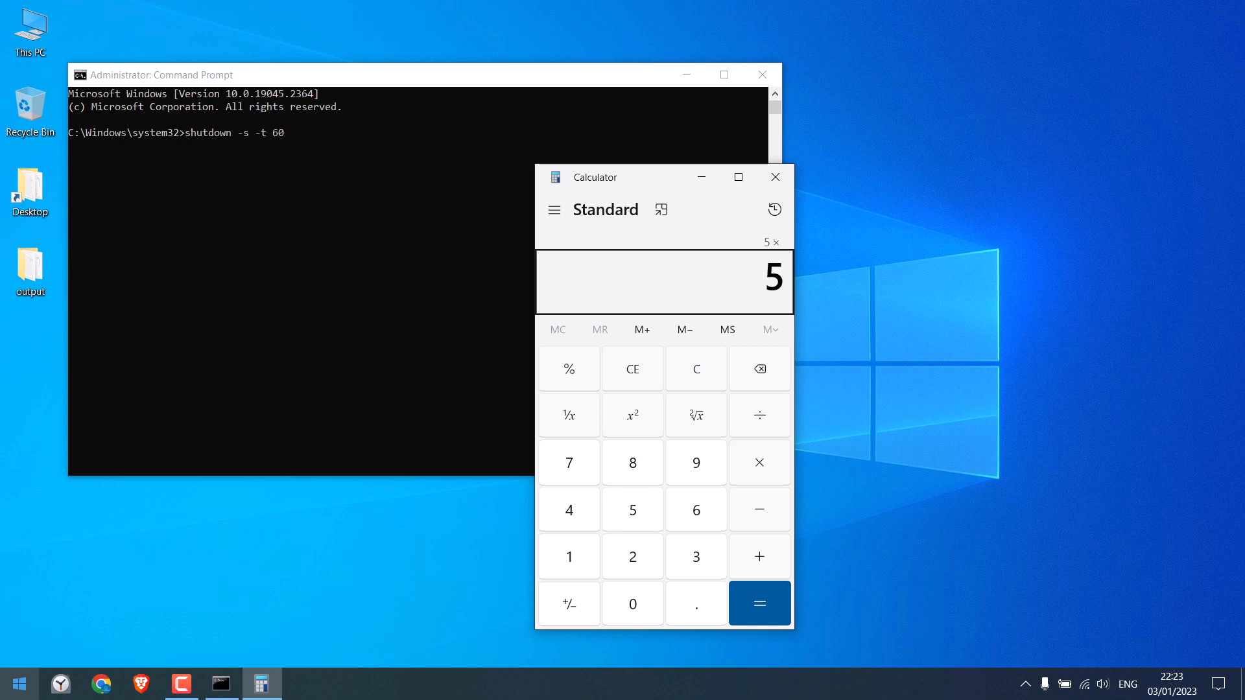
Step: Work out 5 × 60 × 60 = 18,000 in Calculator, then close it
{"action": "left_click", "coordinate": [757, 603]}
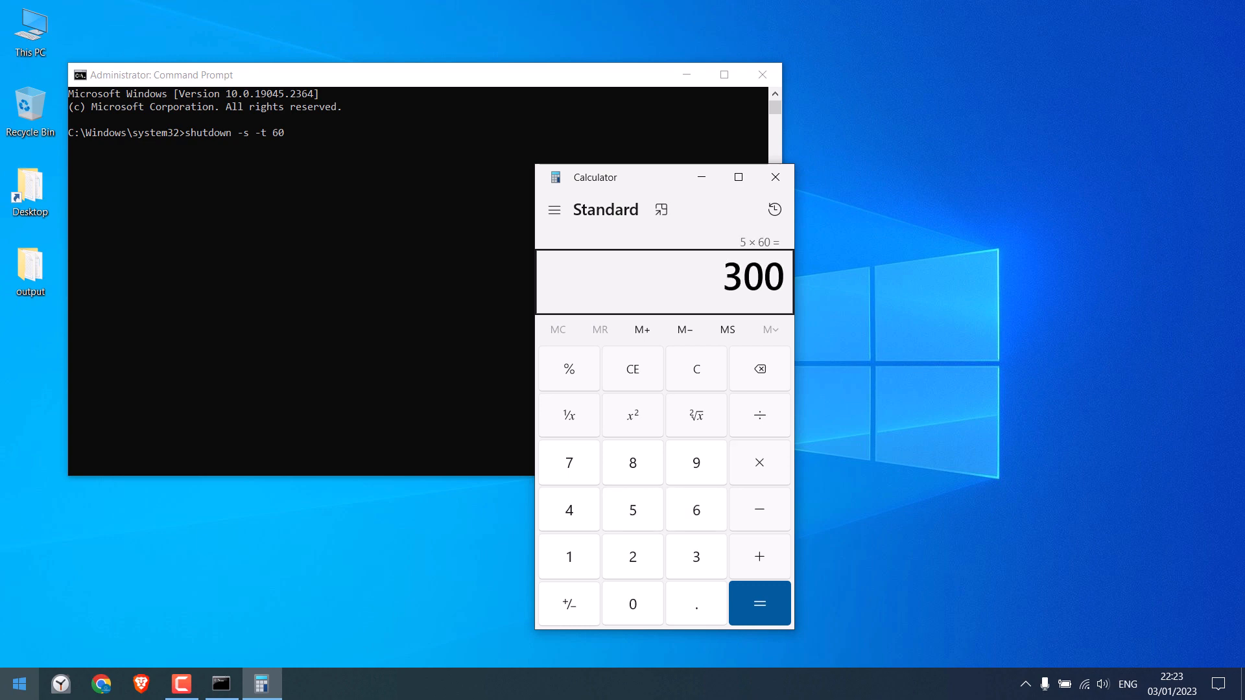
{"action": "left_click", "coordinate": [758, 603]}
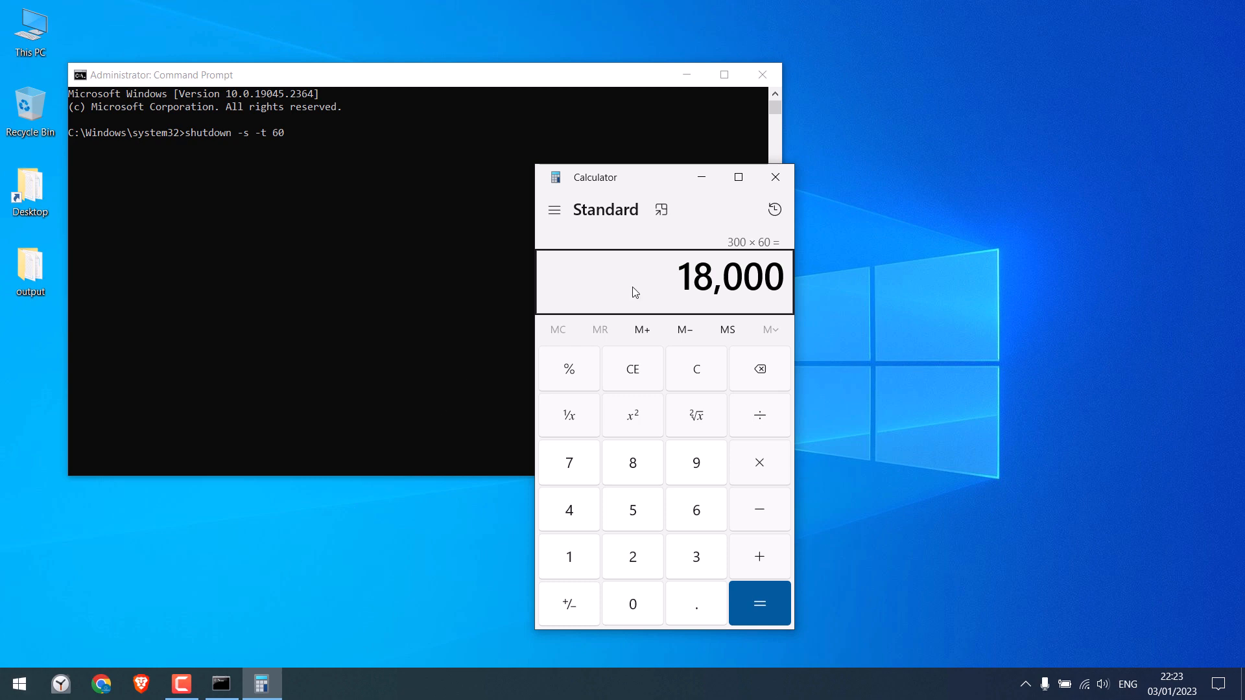
{"action": "mouse_move", "coordinate": [780, 194]}
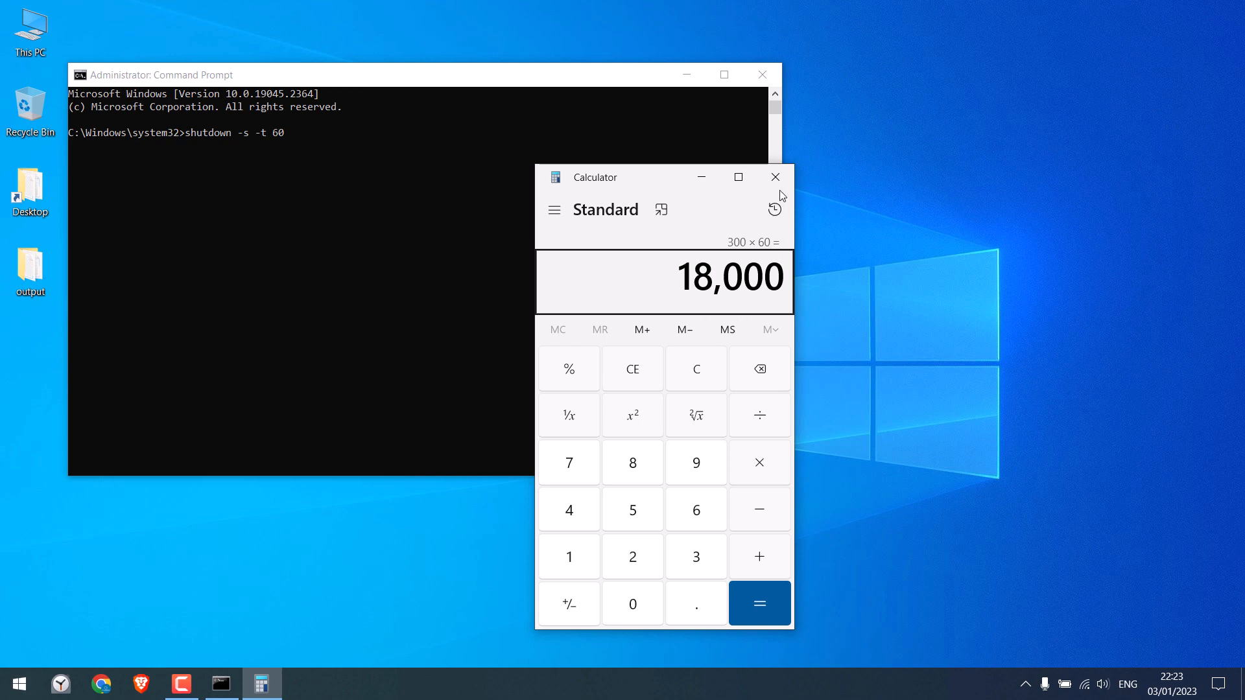
{"action": "left_click", "coordinate": [774, 176]}
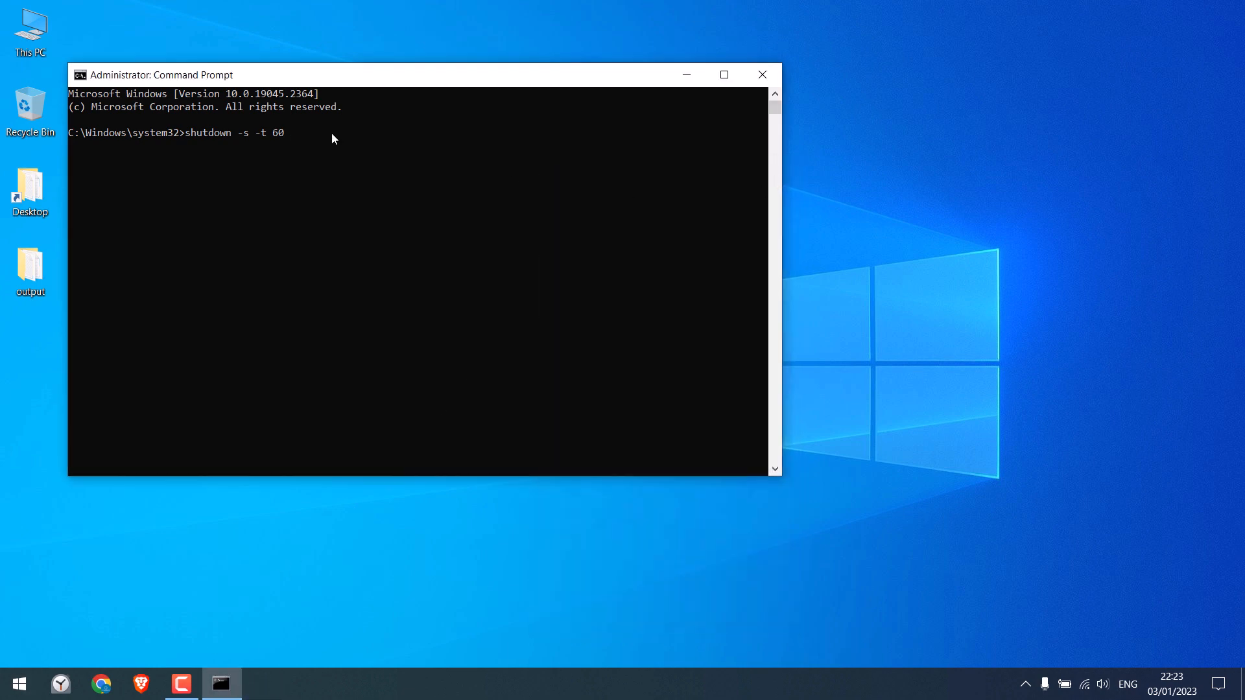
Step: Run 'shutdown -s -t 18000', scheduling Windows to shut down in 300 minutes
{"action": "type", "text": "18000"}
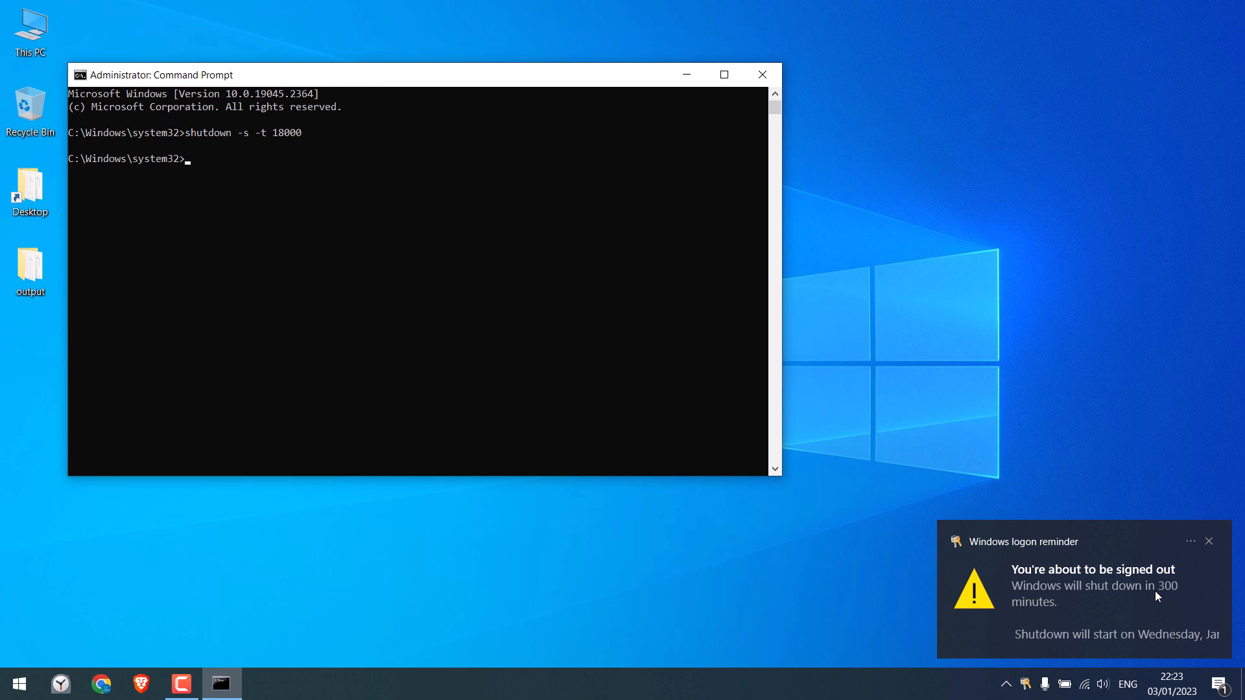
{"action": "mouse_move", "coordinate": [1061, 608]}
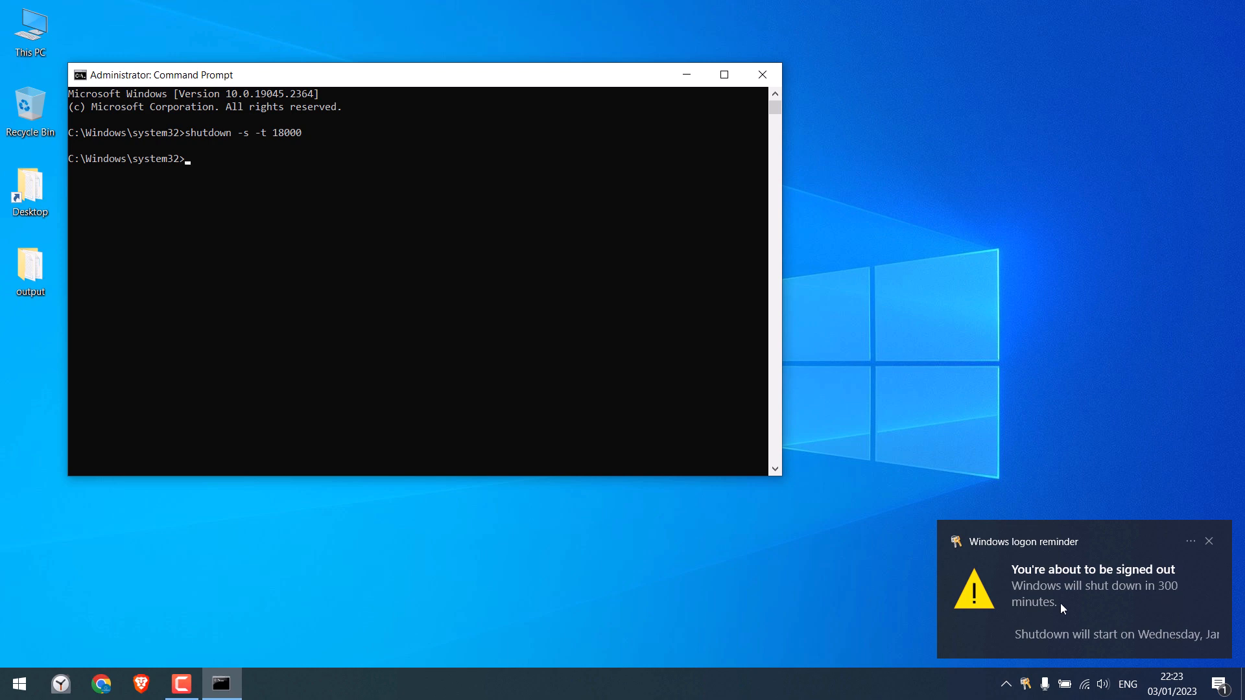
{"action": "left_click", "coordinate": [419, 288]}
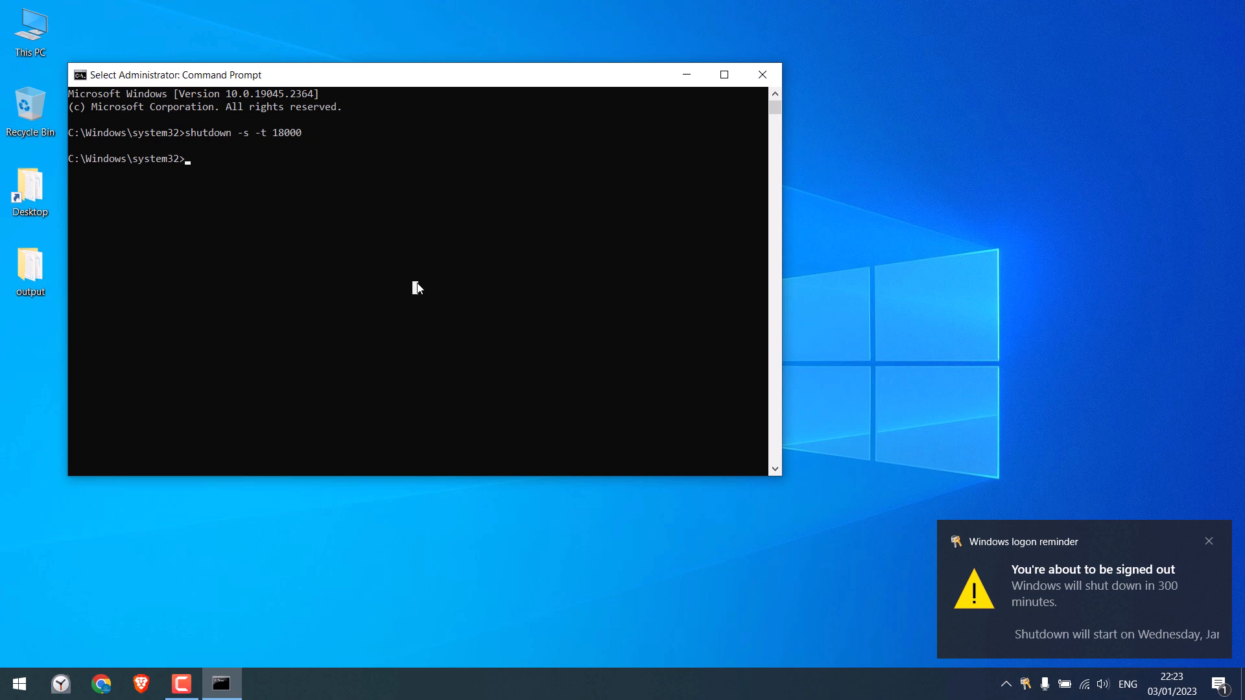
{"action": "left_click", "coordinate": [1207, 541]}
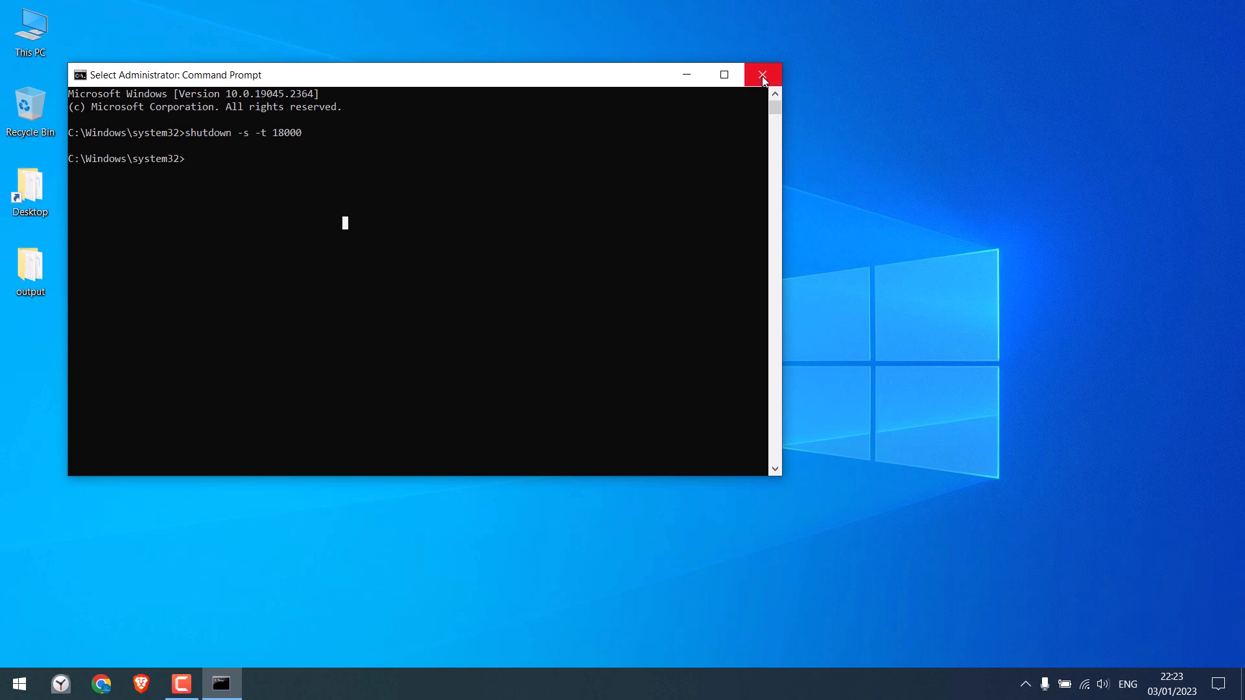
Step: Close the console and start a fresh administrator Command Prompt
{"action": "left_click", "coordinate": [761, 74]}
{"action": "type", "text": "cmd"}
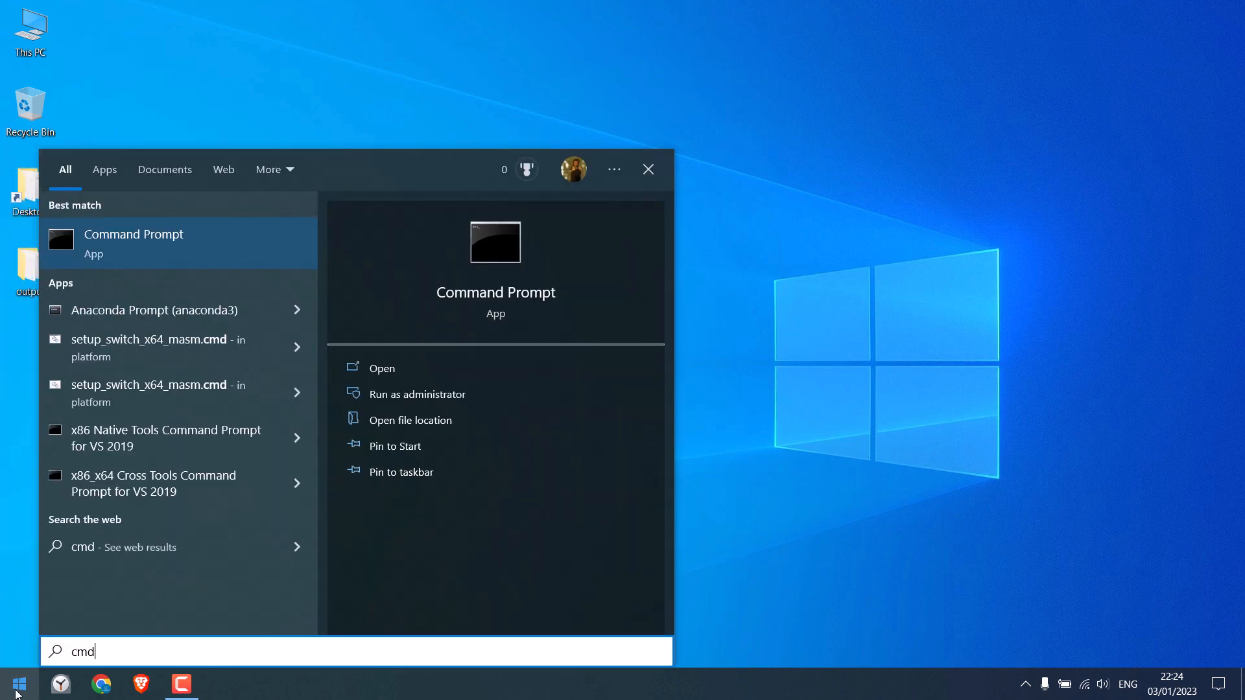
{"action": "left_click", "coordinate": [417, 394]}
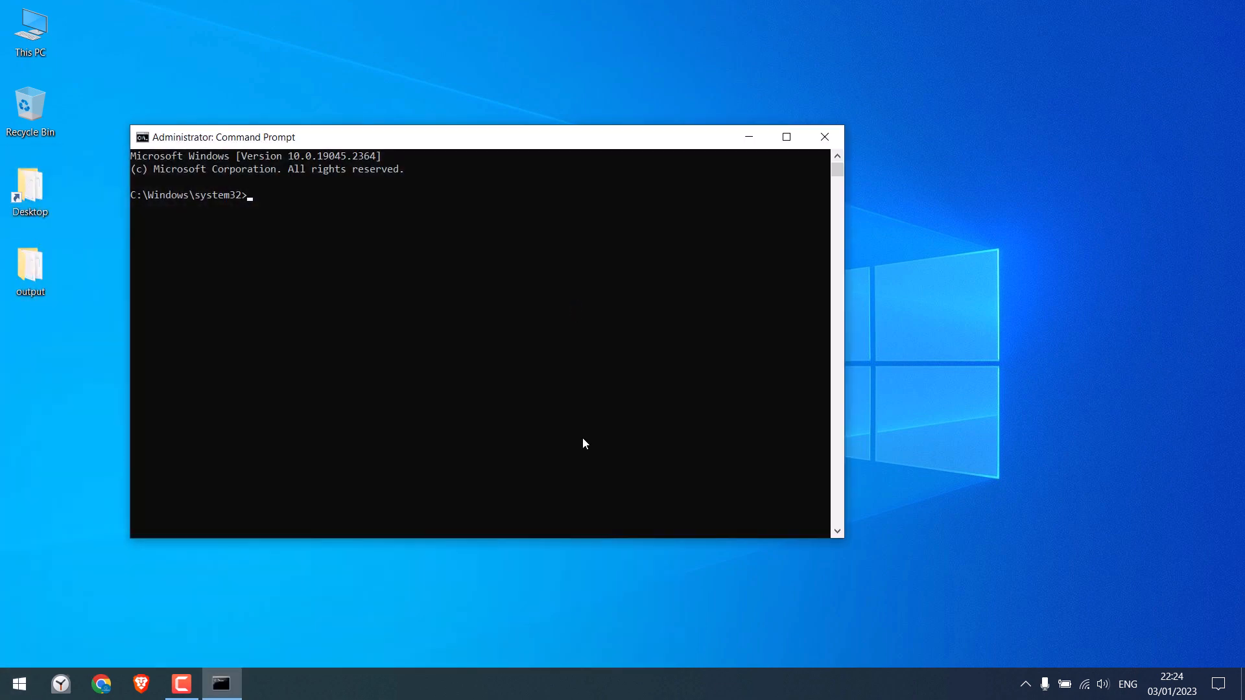
Step: Cancel the scheduled shutdown by running 'shutdown /a'
{"action": "type", "text": "shu"}
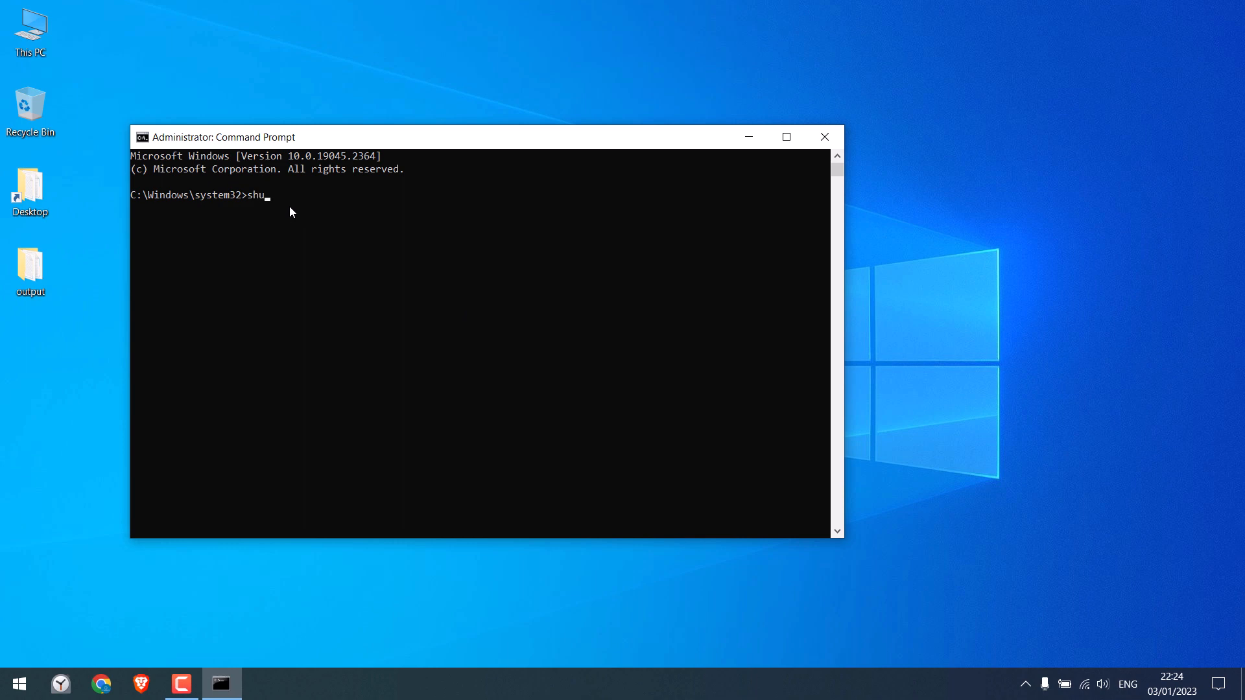
{"action": "type", "text": "tdown"}
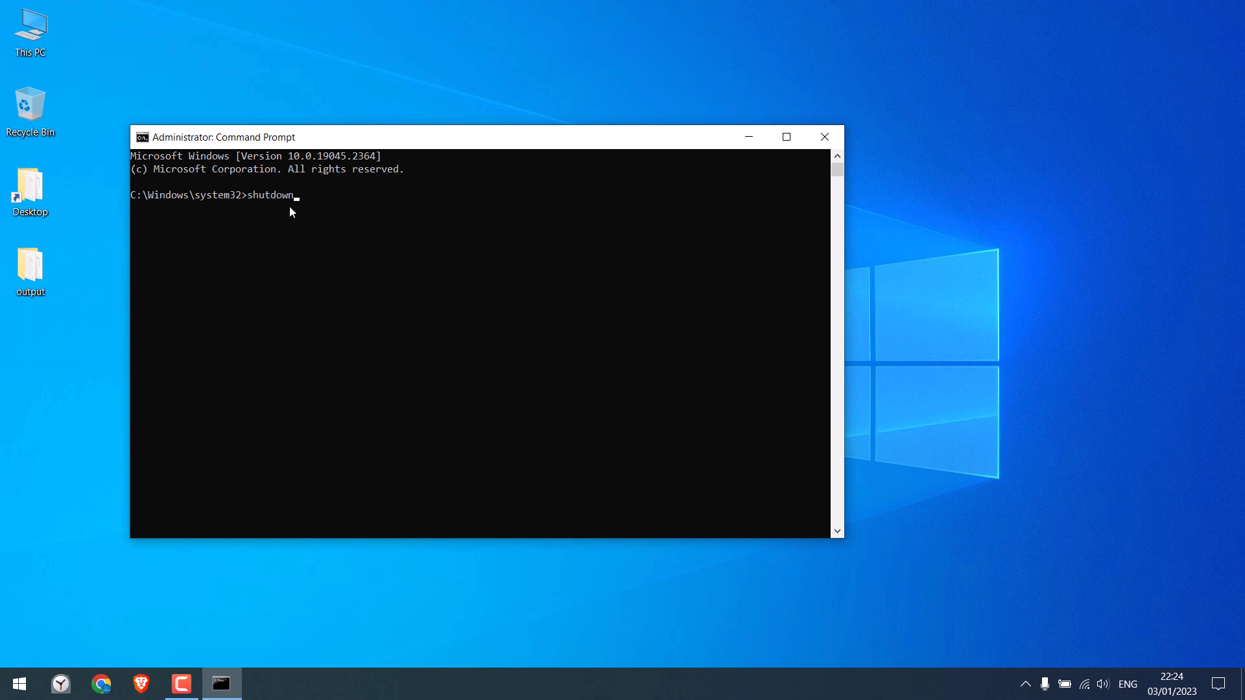
{"action": "type", "text": "/a"}
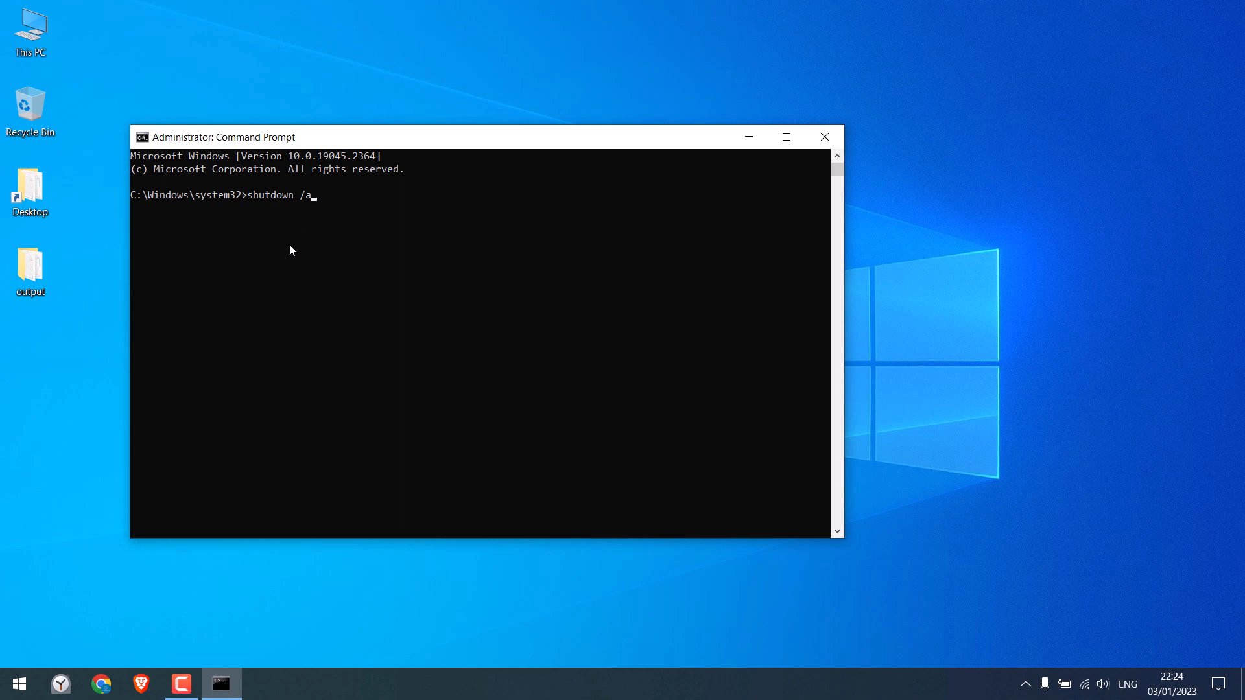
{"action": "key", "text": "Return"}
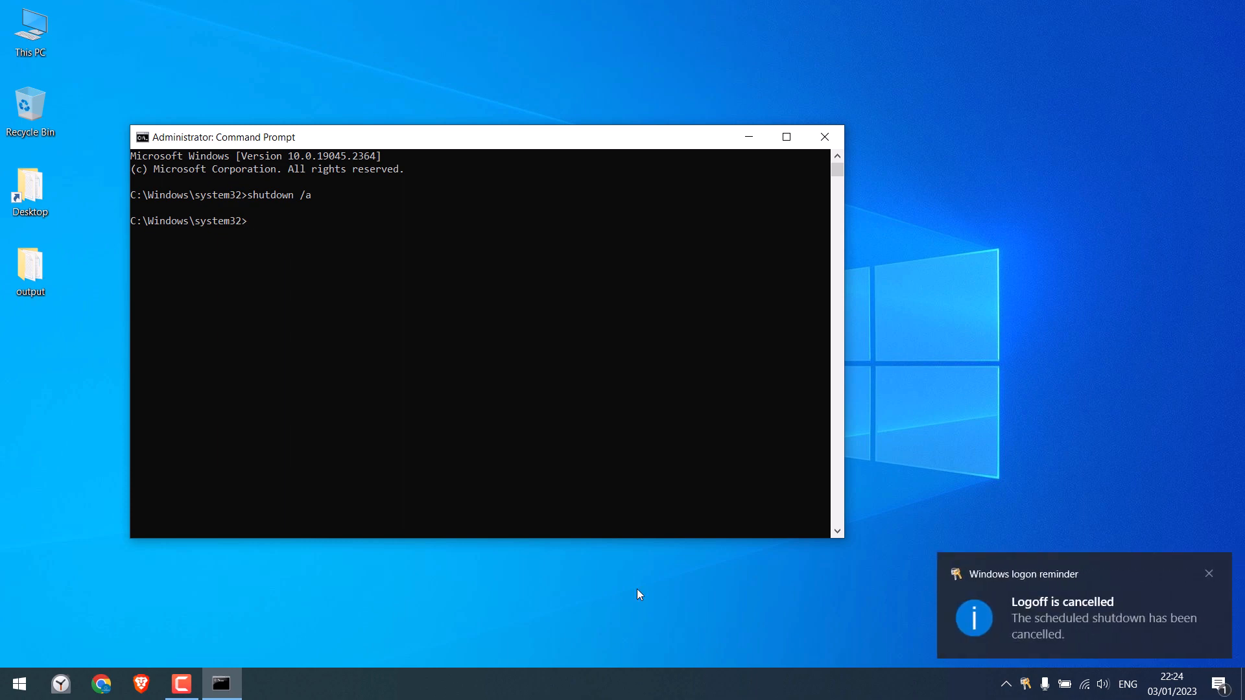
{"action": "mouse_move", "coordinate": [1213, 579]}
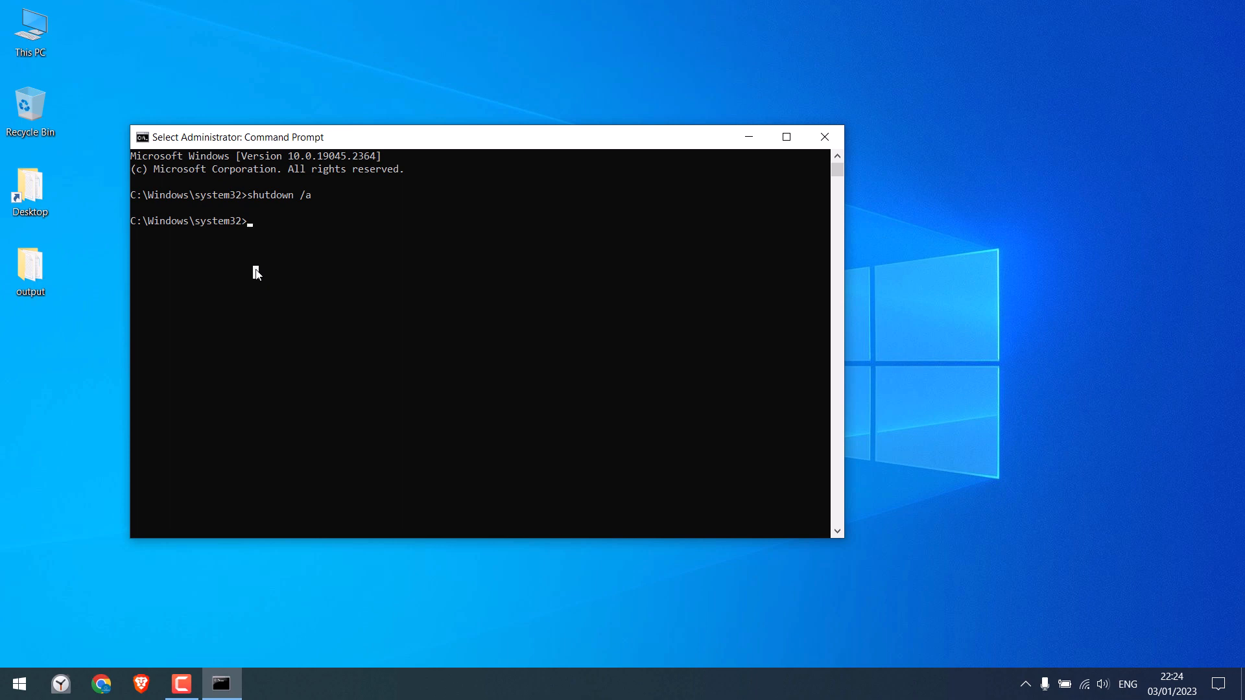
Step: Enter 'shutdown -s -t 6000' at the next prompt without running it
{"action": "type", "text": "shutdown -s -t"}
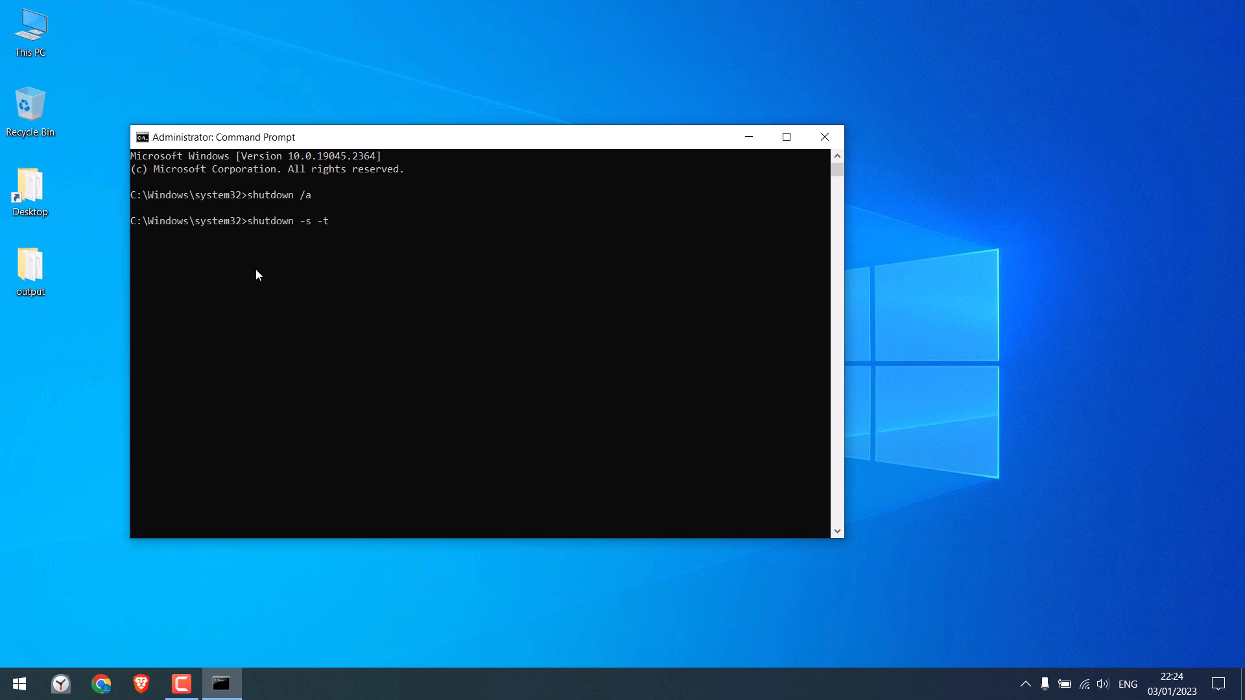
{"action": "type", "text": "6000"}
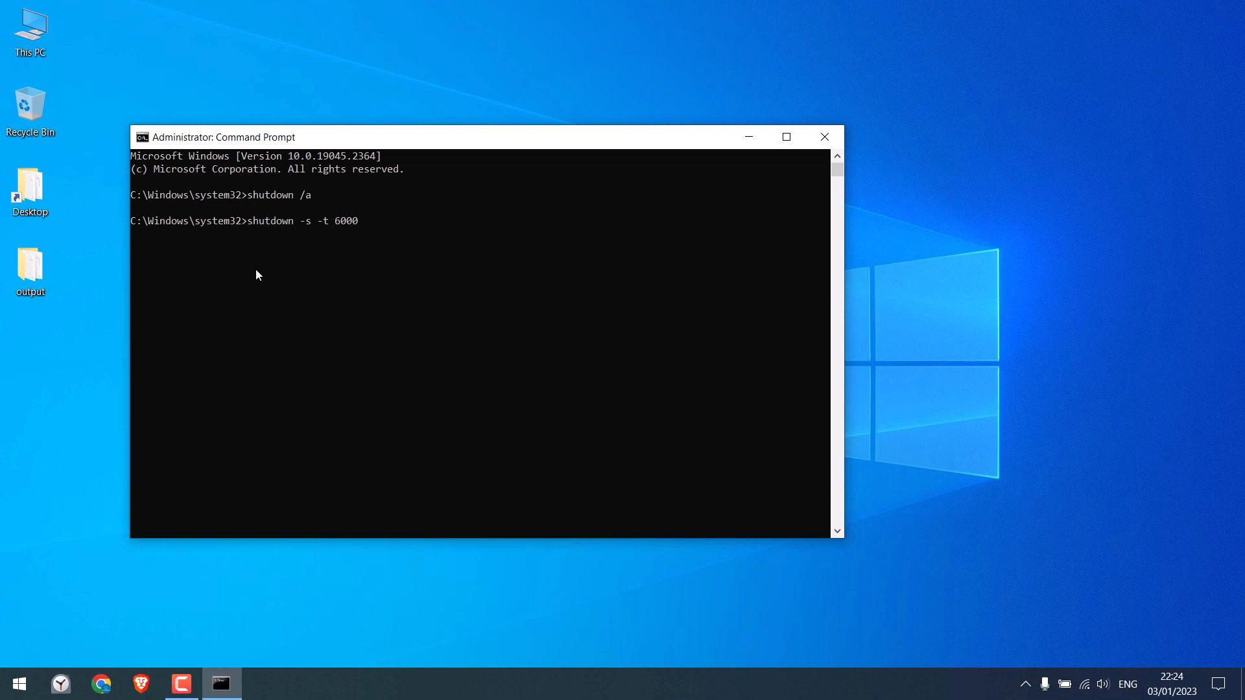